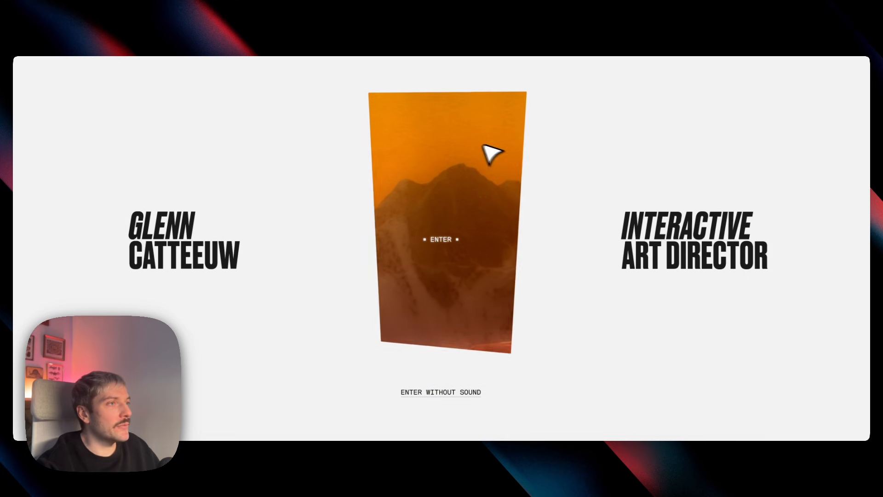
- Switch the jakub works hero to the Tiltable Card layout from the switcher
click(440, 239)
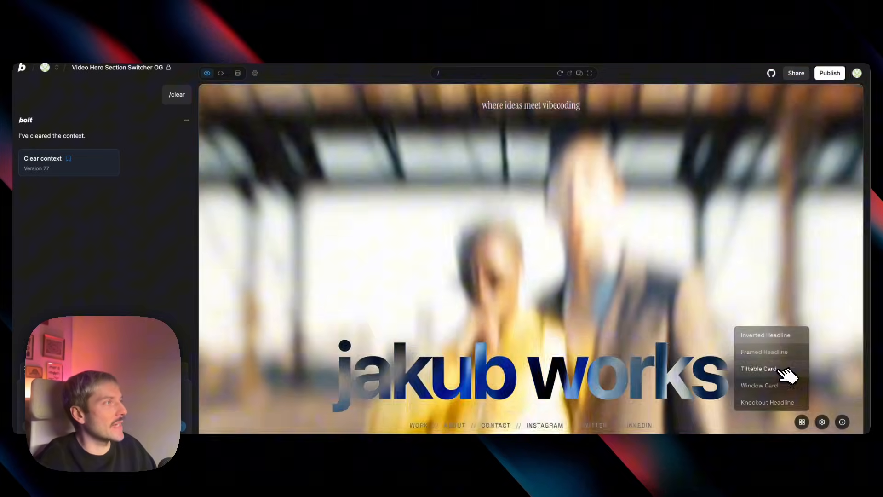
click(759, 386)
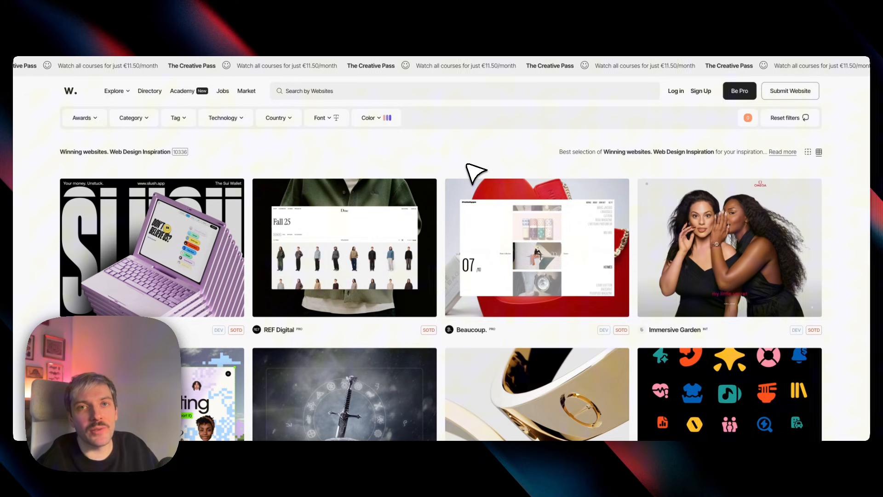
mouse_move(448, 172)
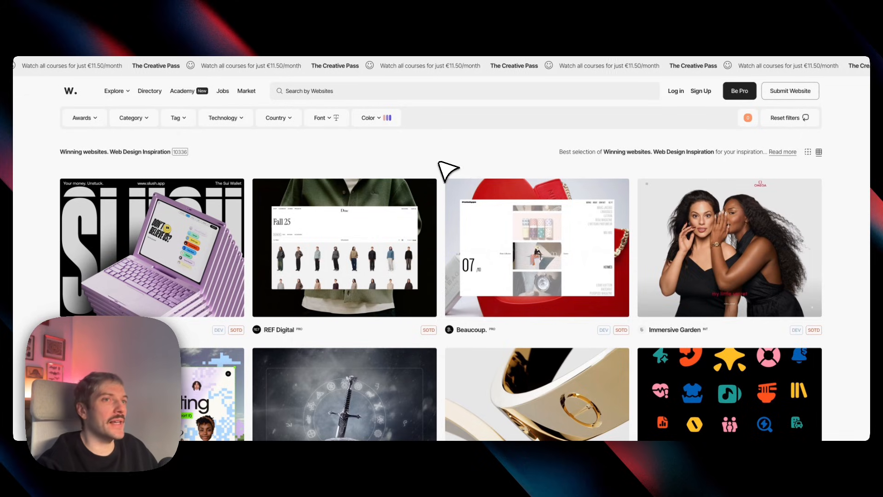
- Scroll the Awwwards winning-websites gallery down to the Glenn Catteeuw entry
scroll(down, 3)
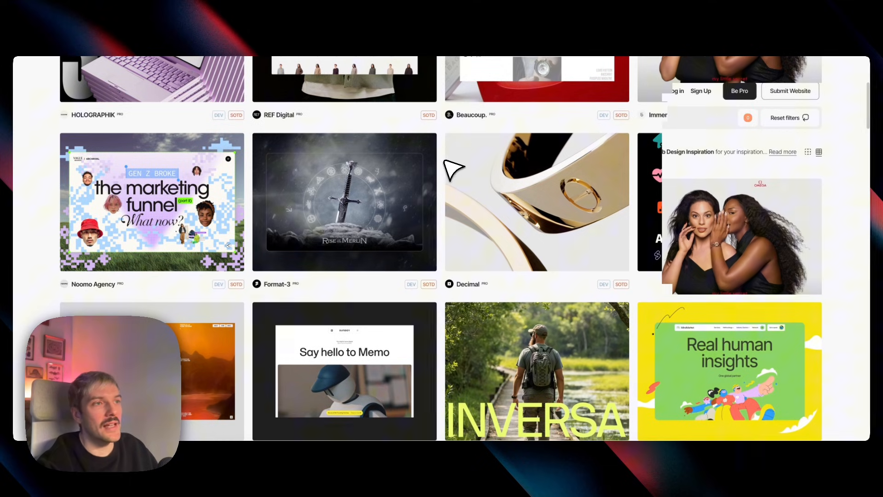
scroll(down, 3)
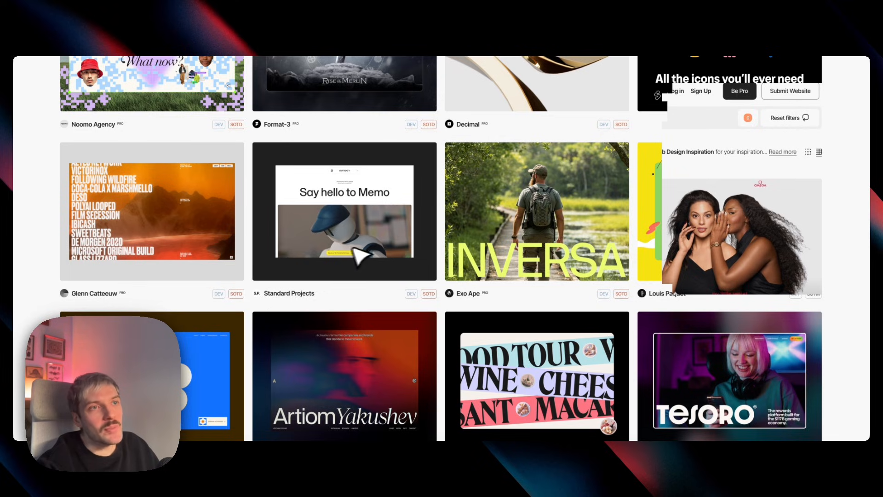
mouse_move(501, 254)
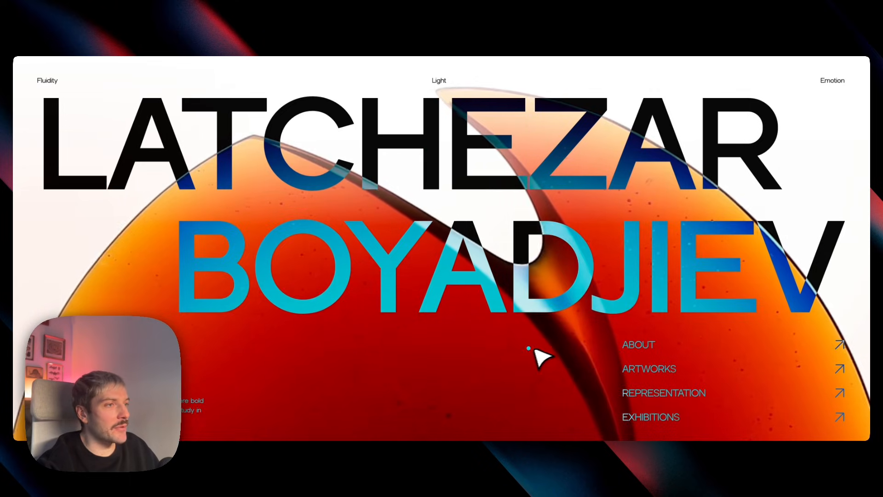
mouse_move(274, 292)
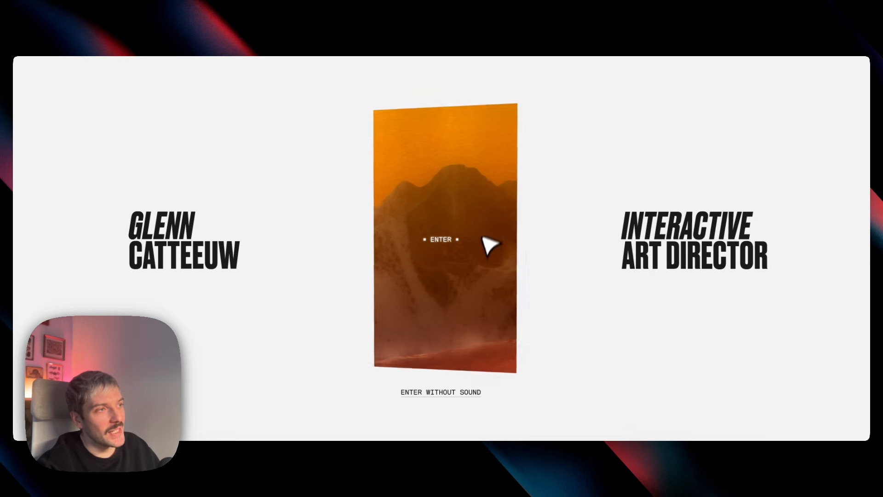
mouse_move(473, 305)
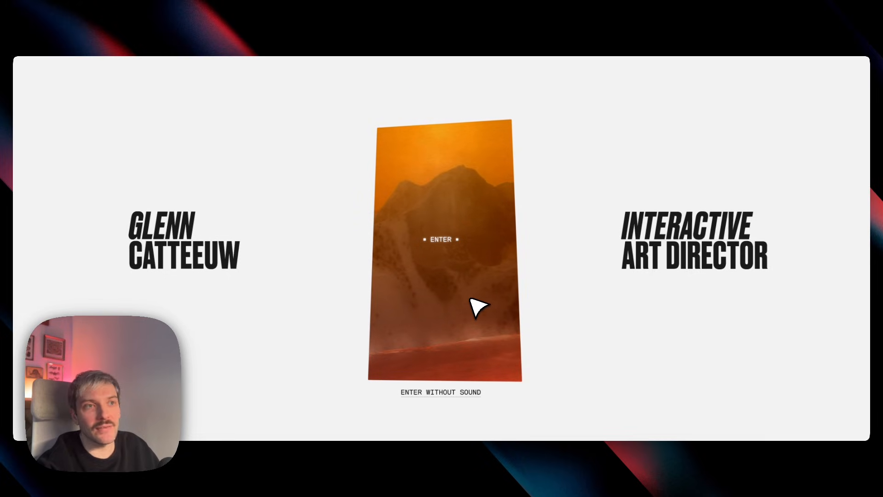
- Enter the Glenn Catteeuw portfolio past its tilting video card screen
click(441, 239)
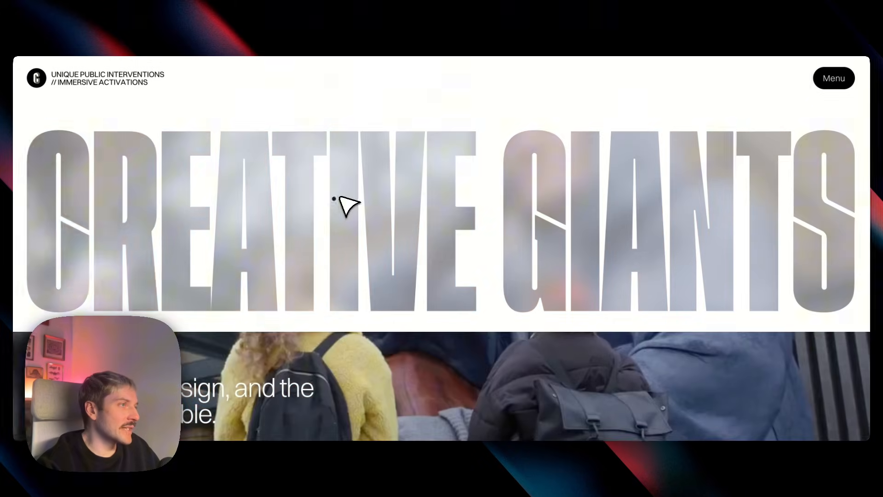
mouse_move(591, 216)
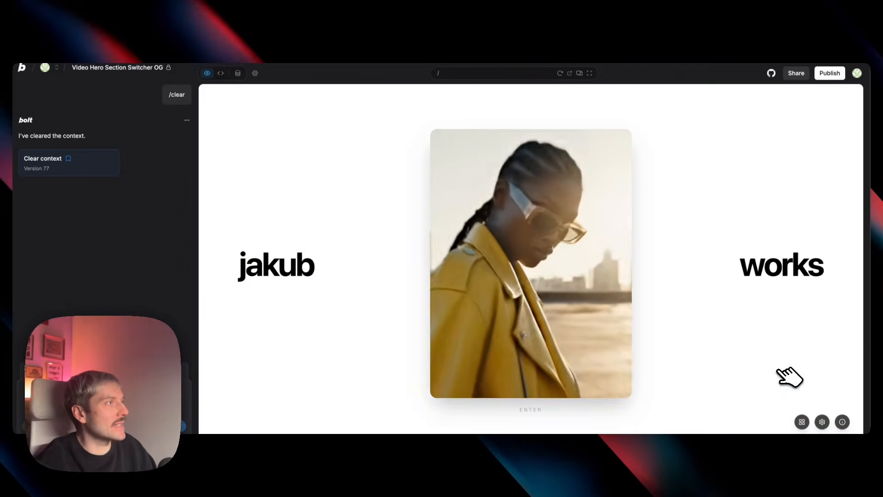
- Switch the hero to Knockout Headline and show the project's source files with EffectInfo.tsx
click(802, 422)
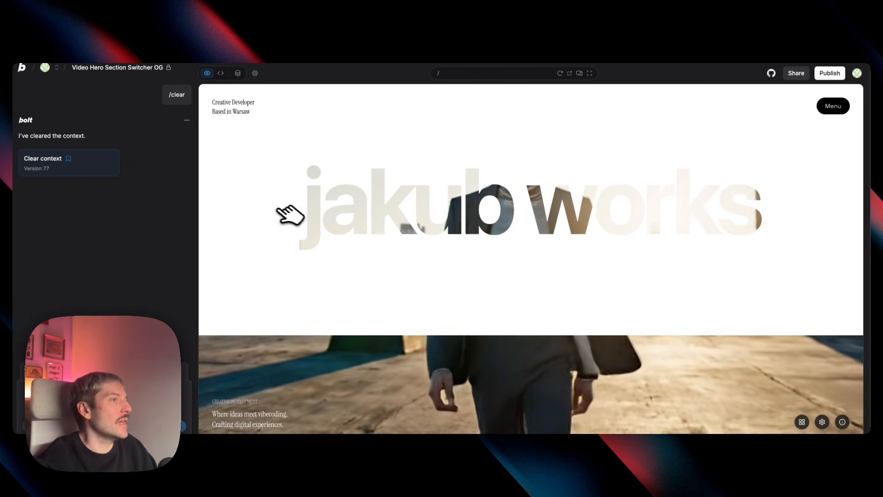
click(220, 73)
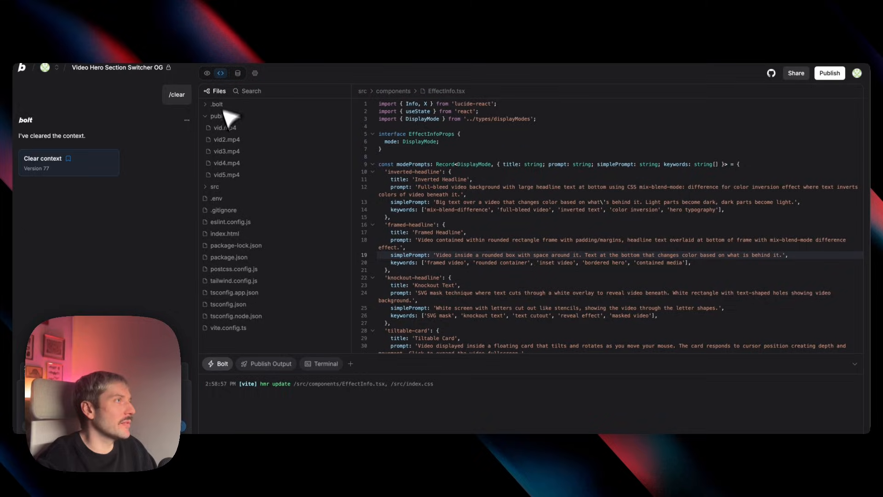
- Show the public folder holding the videos vid1 to vid5
click(207, 74)
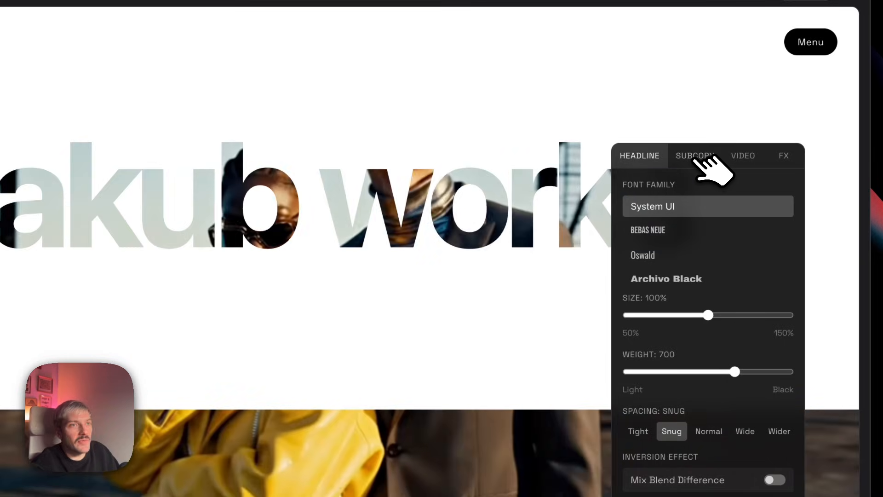
- Look through the knockout hero's subcopy settings, then close the customization panel
click(742, 157)
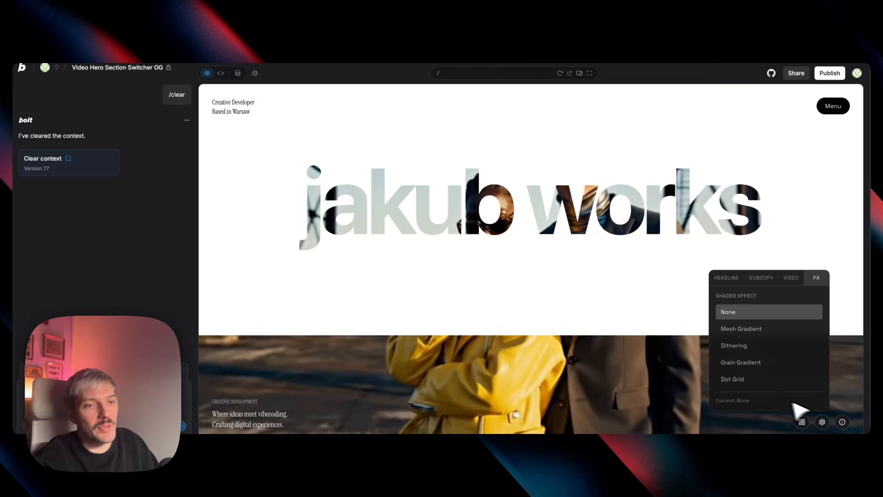
click(556, 270)
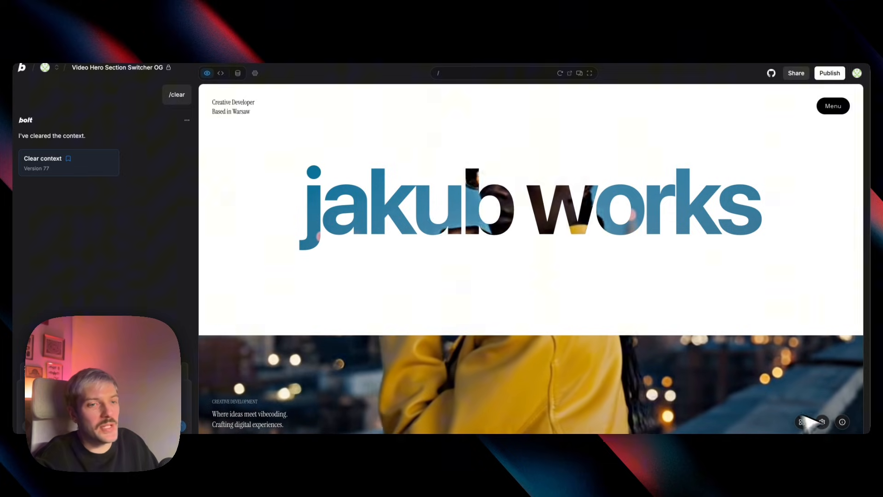
- Show the Knockout Text effect's prompt and keywords, then hide the description
click(842, 422)
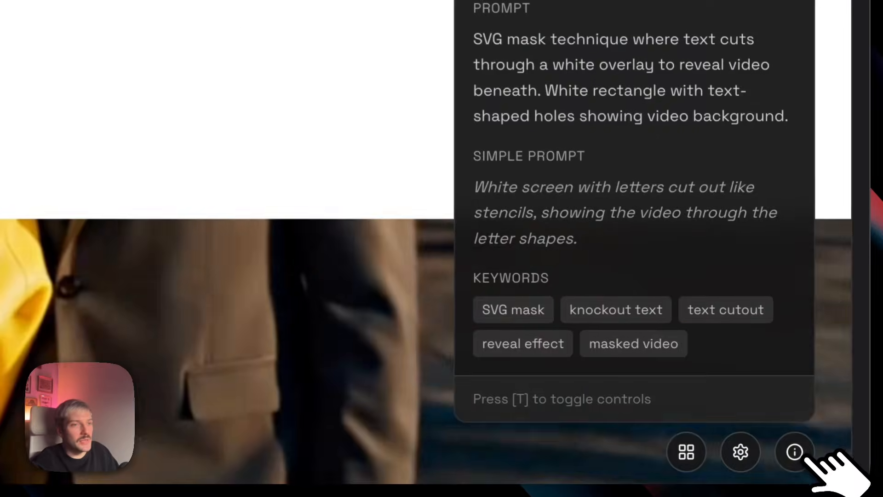
click(794, 452)
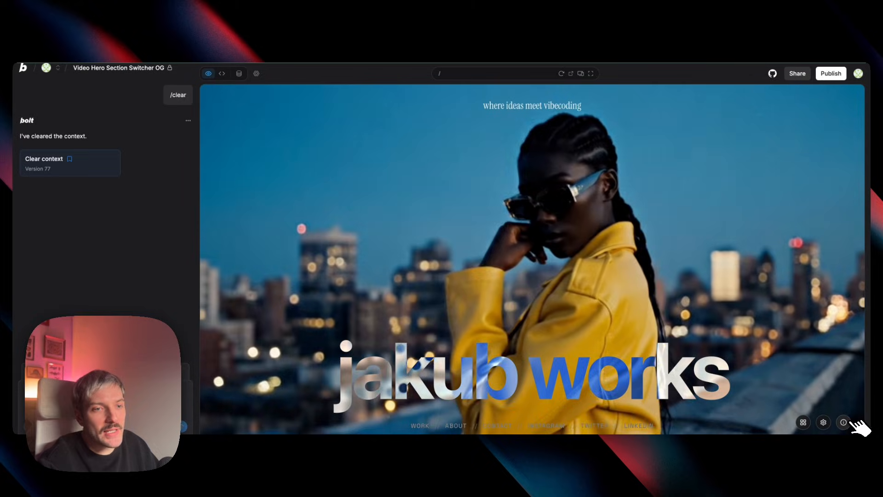
- Show the inverted headline effect's description and prompt via the info button
click(844, 423)
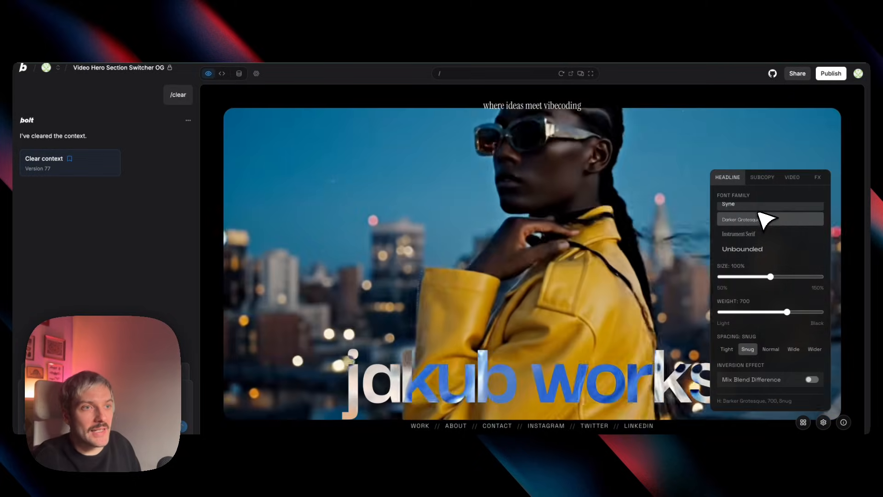
- Set the headline to Instrument Serif at weight 500, try Wide then Snug spacing, and try another font
click(738, 234)
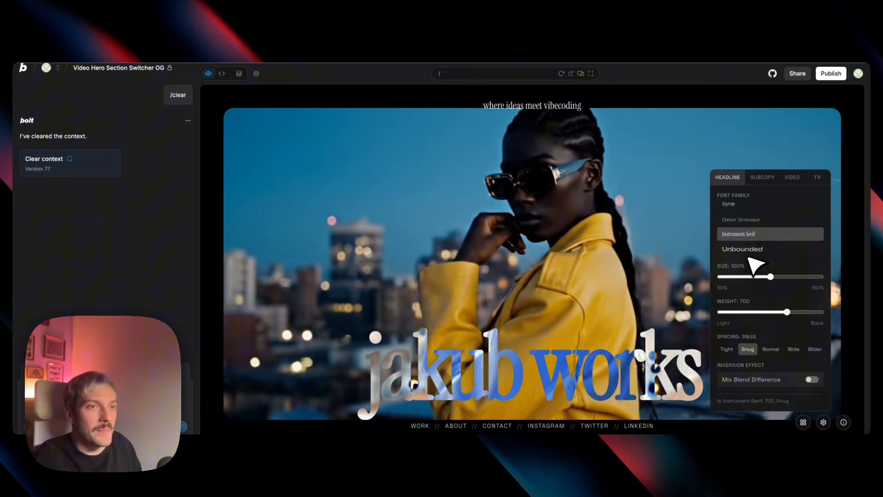
drag(789, 312, 755, 312)
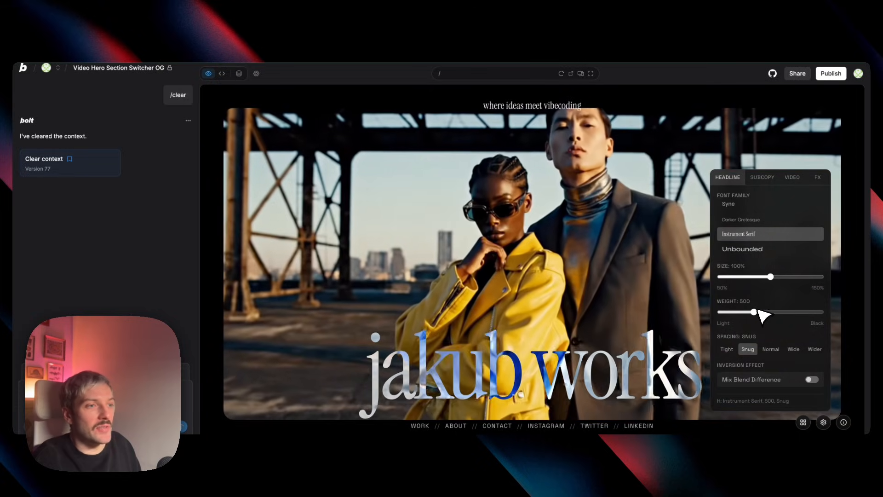
click(794, 349)
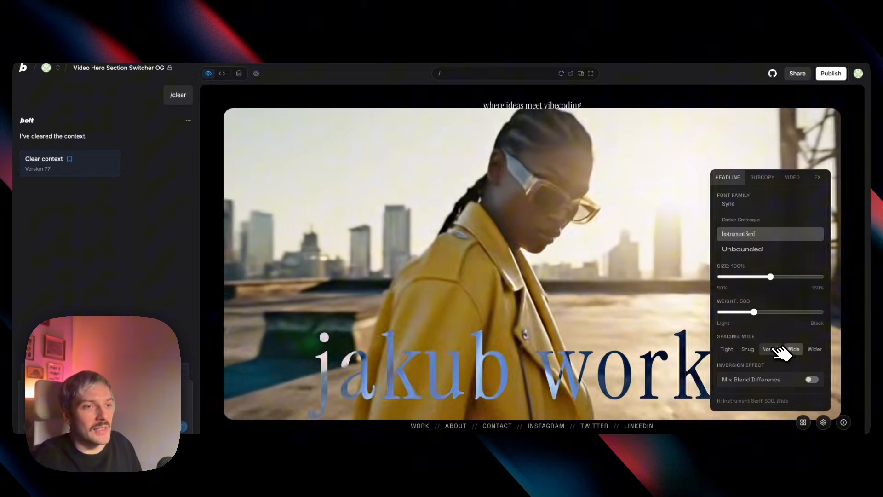
click(727, 349)
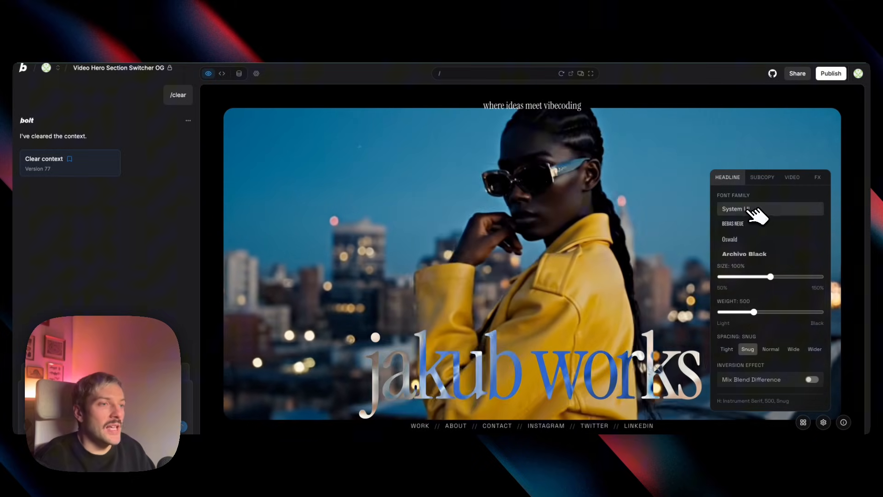
click(734, 224)
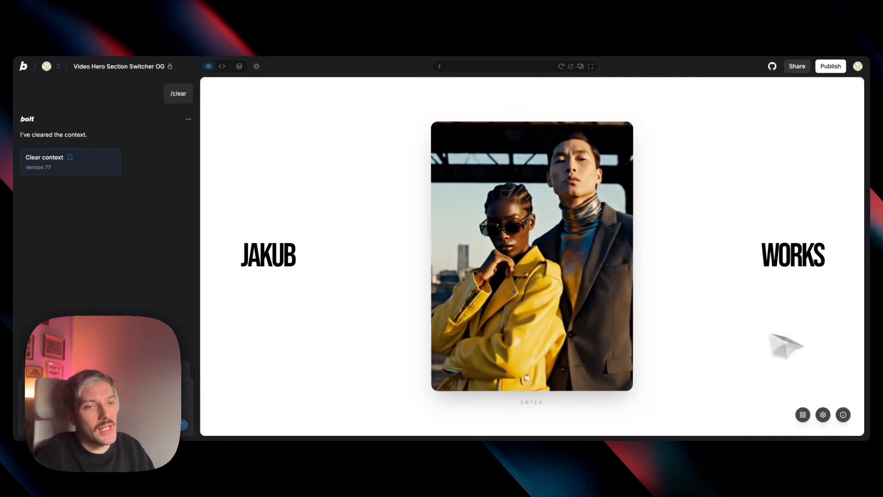
- Switch the preview from Tiltable Card to the Window Card hero section
click(844, 415)
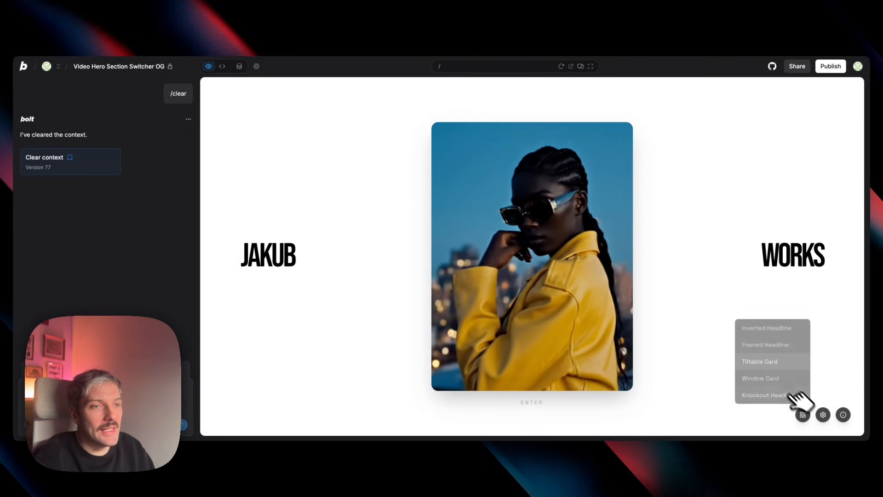
click(760, 361)
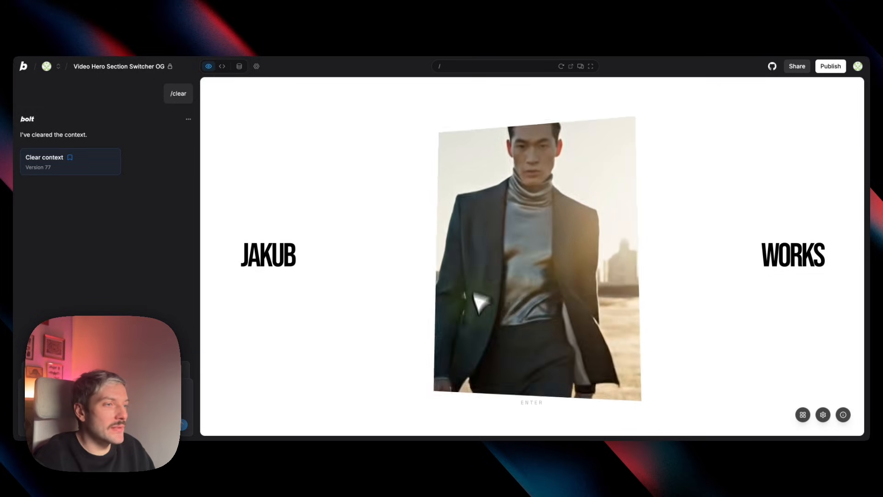
- Show the Window Card details panel with its clip-path prompt, simple prompt and keywords
click(844, 415)
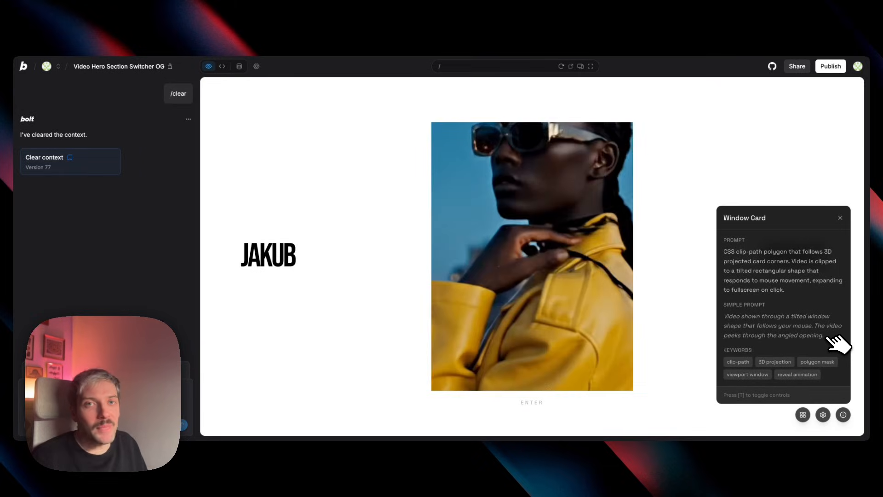
mouse_move(668, 274)
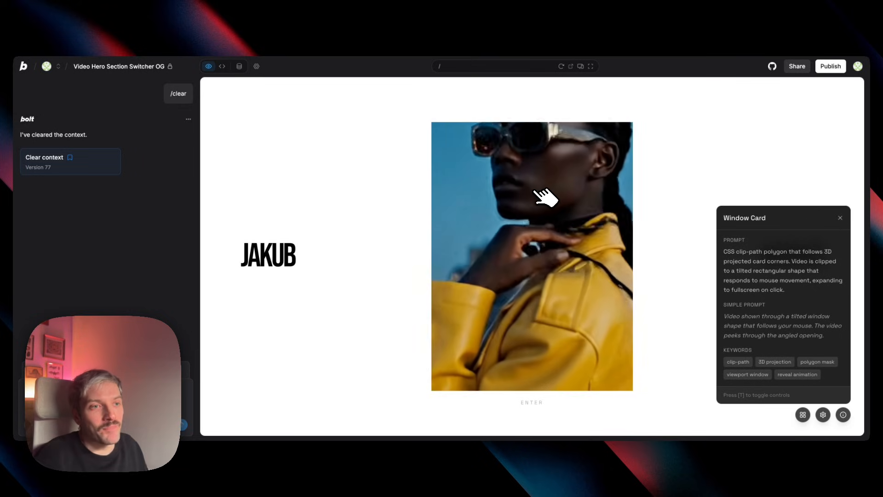
mouse_move(772, 325)
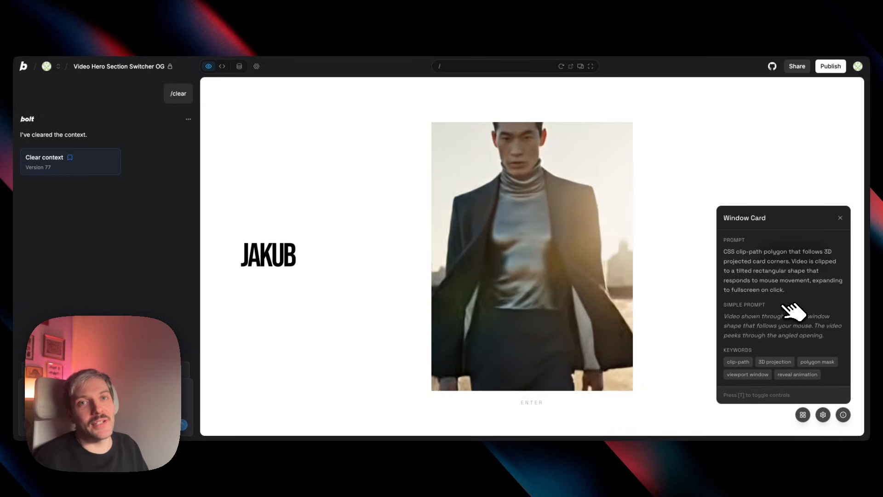
mouse_move(749, 217)
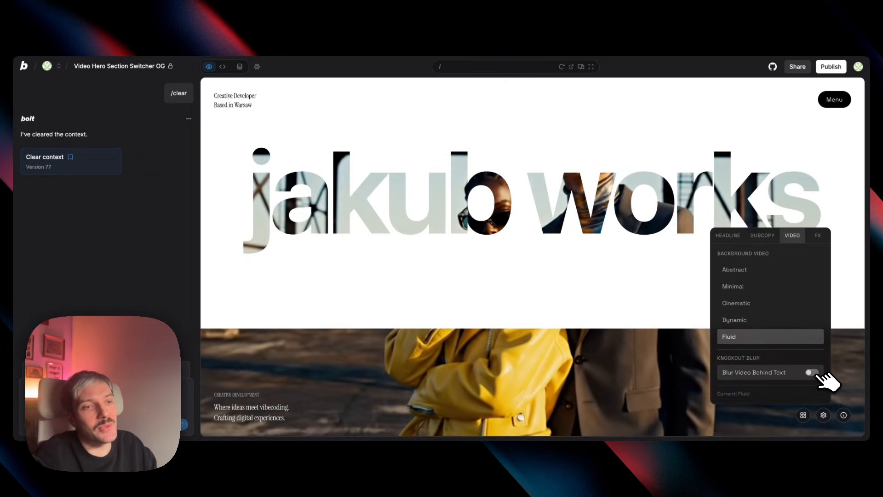
- Toggle the blur on the video playing behind the Knockout Headline
click(813, 373)
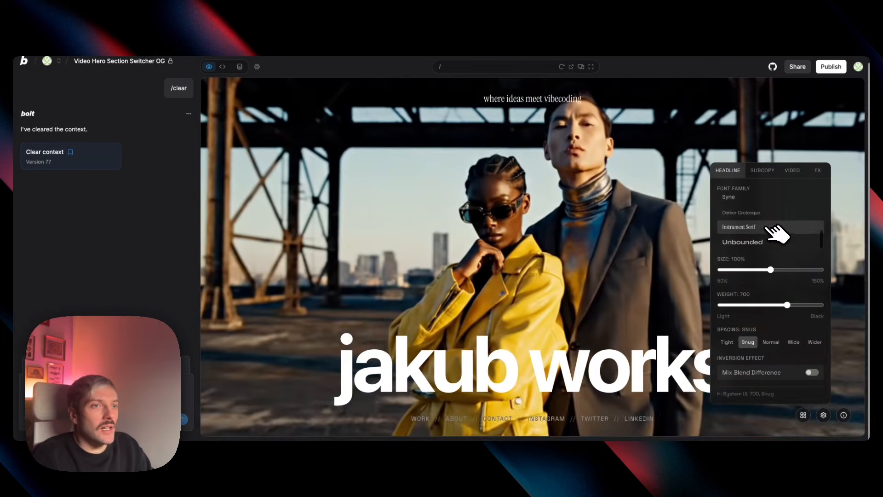
- Give the jakub works headline Instrument Serif at weight 300 and 140% size
click(739, 226)
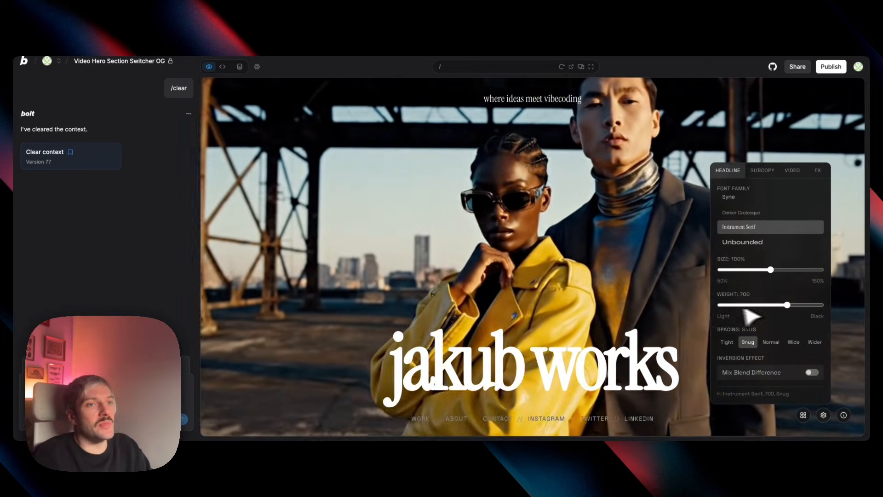
drag(789, 305, 735, 304)
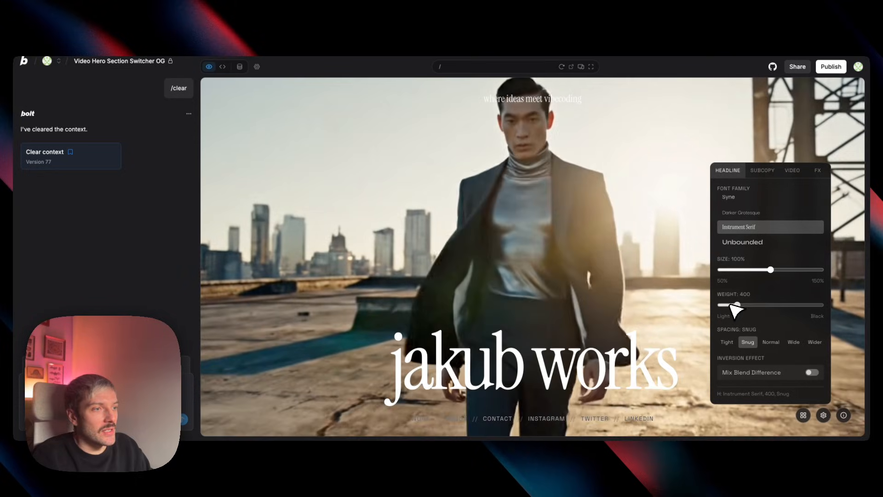
drag(770, 270, 812, 269)
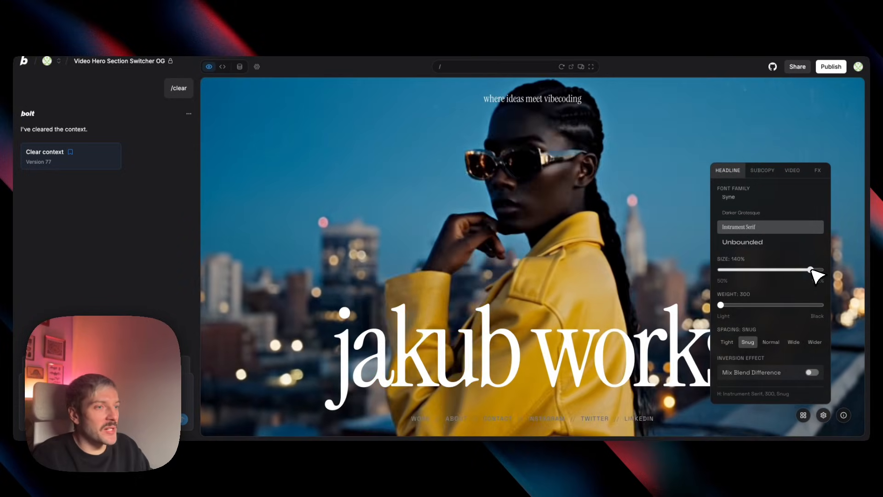
drag(810, 270, 799, 270)
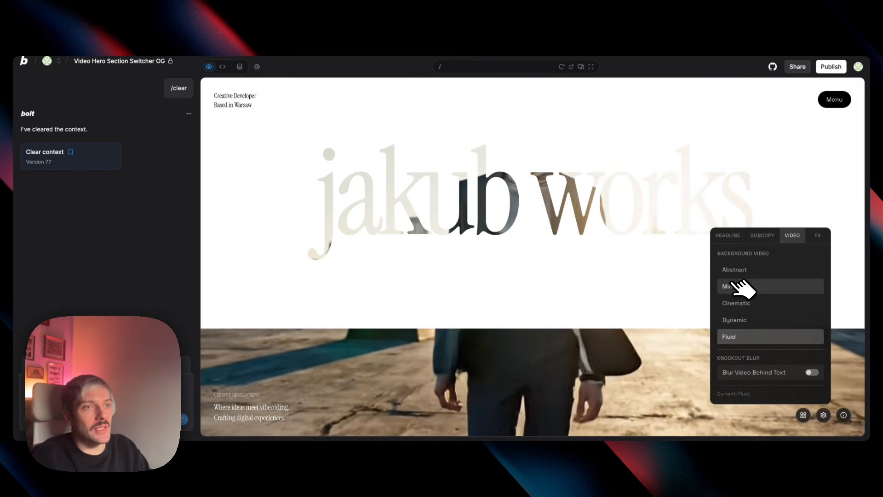
- Use the Minimal forest video, try Dithering, Grain Gradient and Dot Grid shaders, and keep Mesh Gradient
click(733, 286)
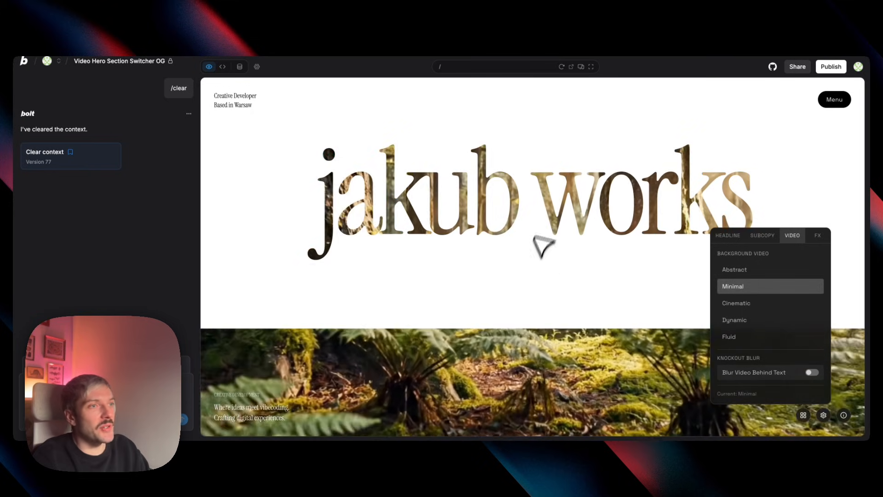
mouse_move(620, 282)
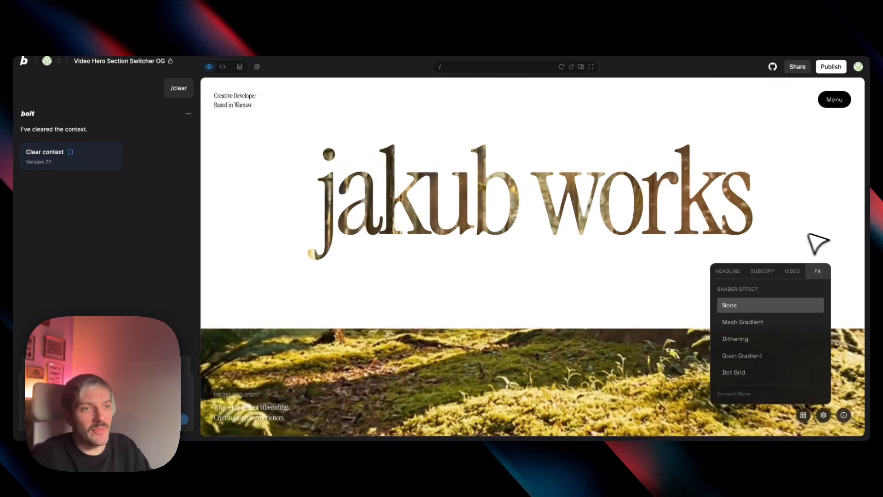
click(743, 322)
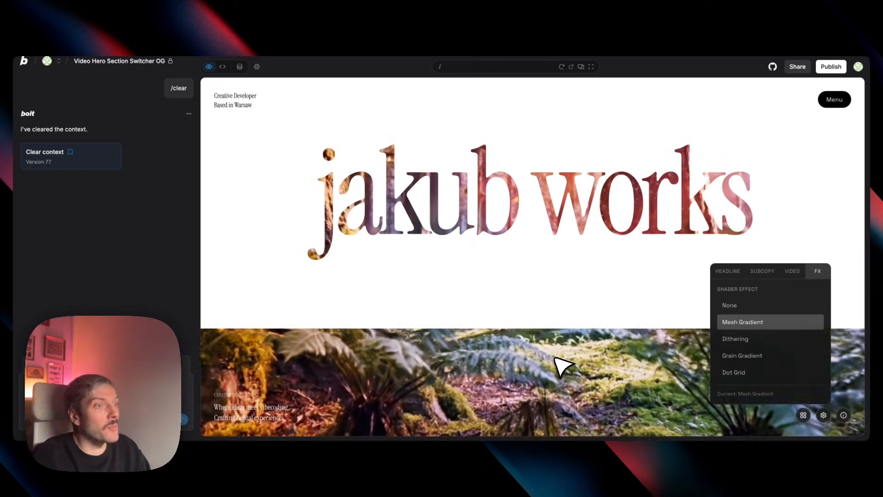
click(735, 339)
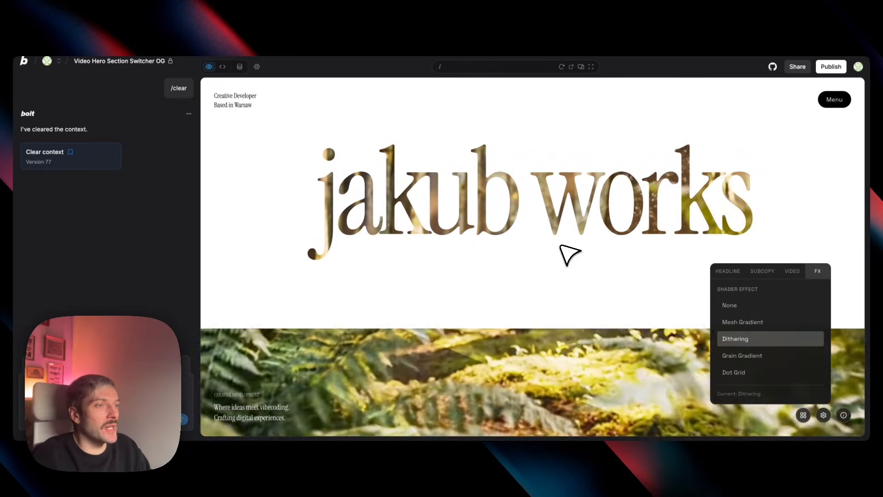
click(742, 355)
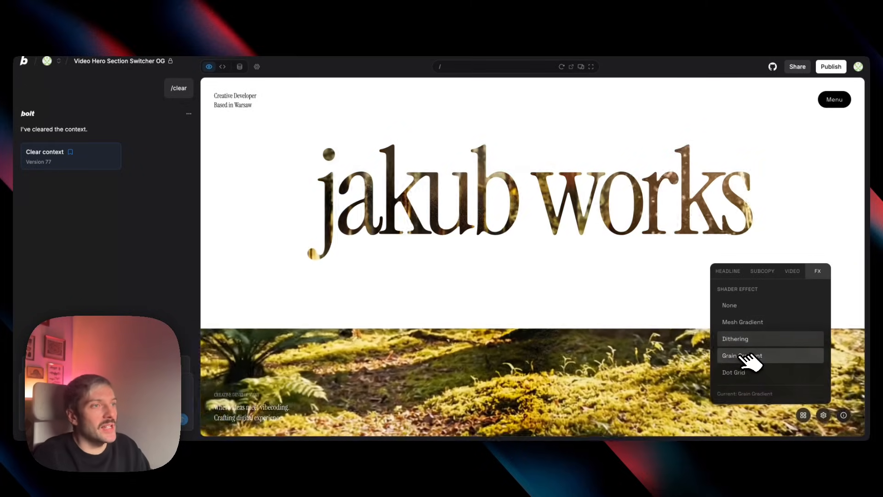
click(734, 372)
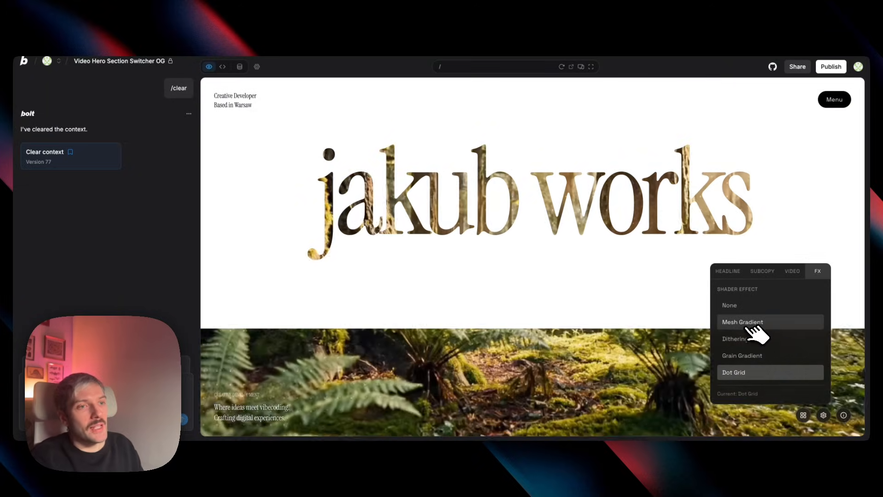
click(742, 322)
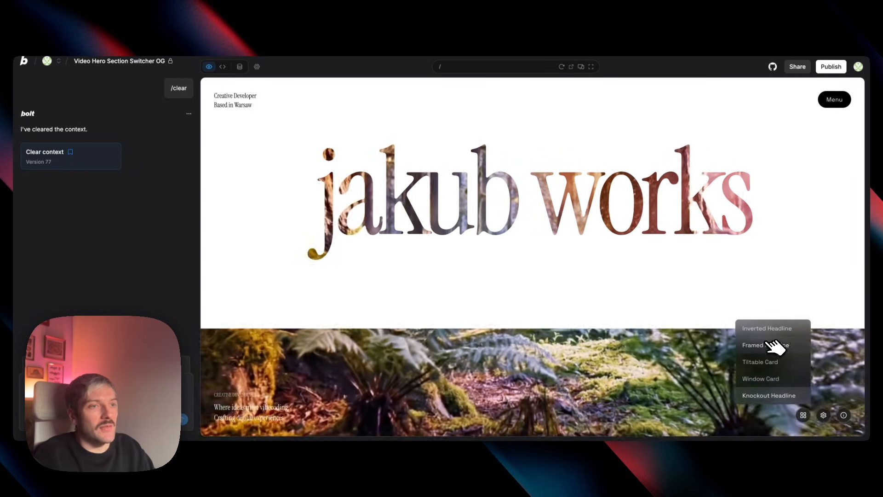
- Switch to the Framed Headline section and set its background video to Cinematic
click(765, 345)
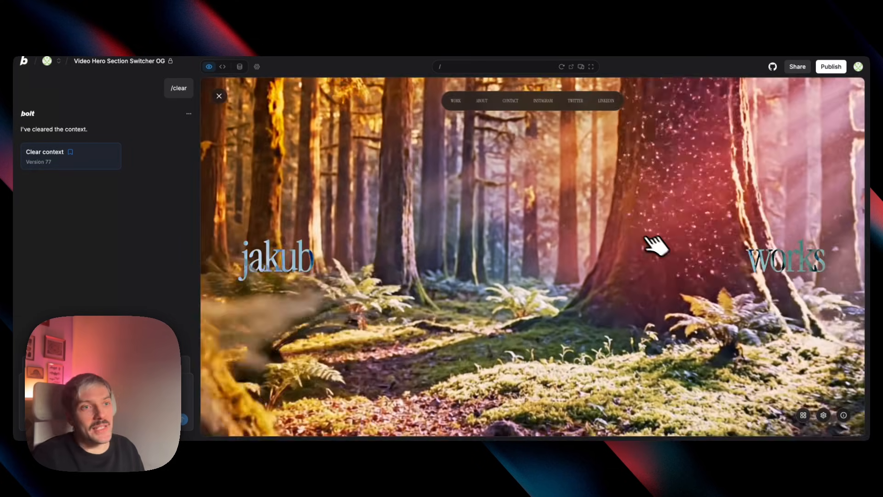
click(804, 415)
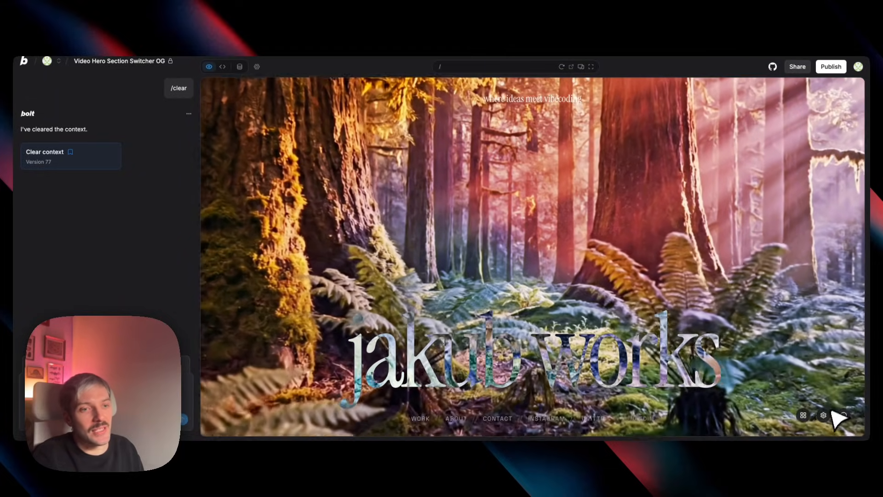
click(822, 415)
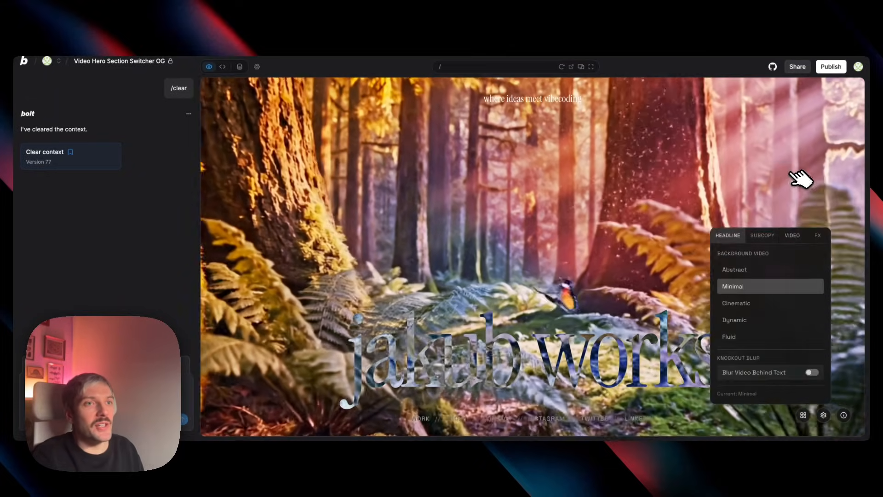
click(737, 303)
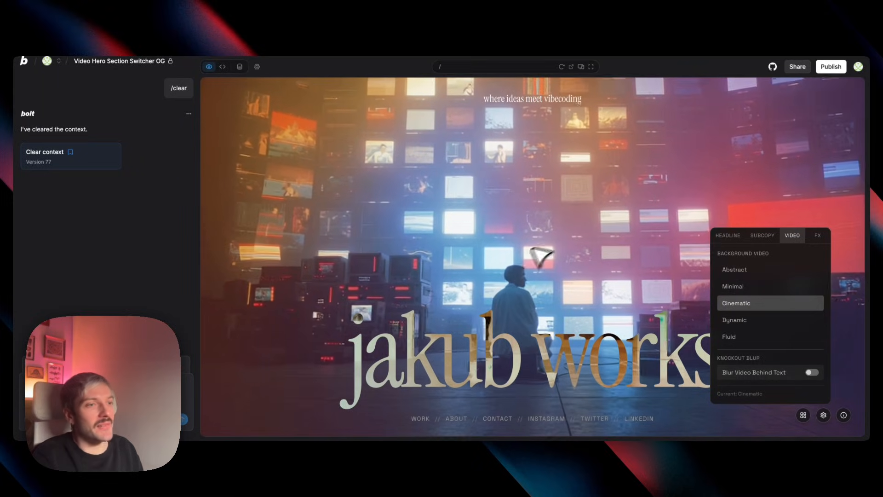